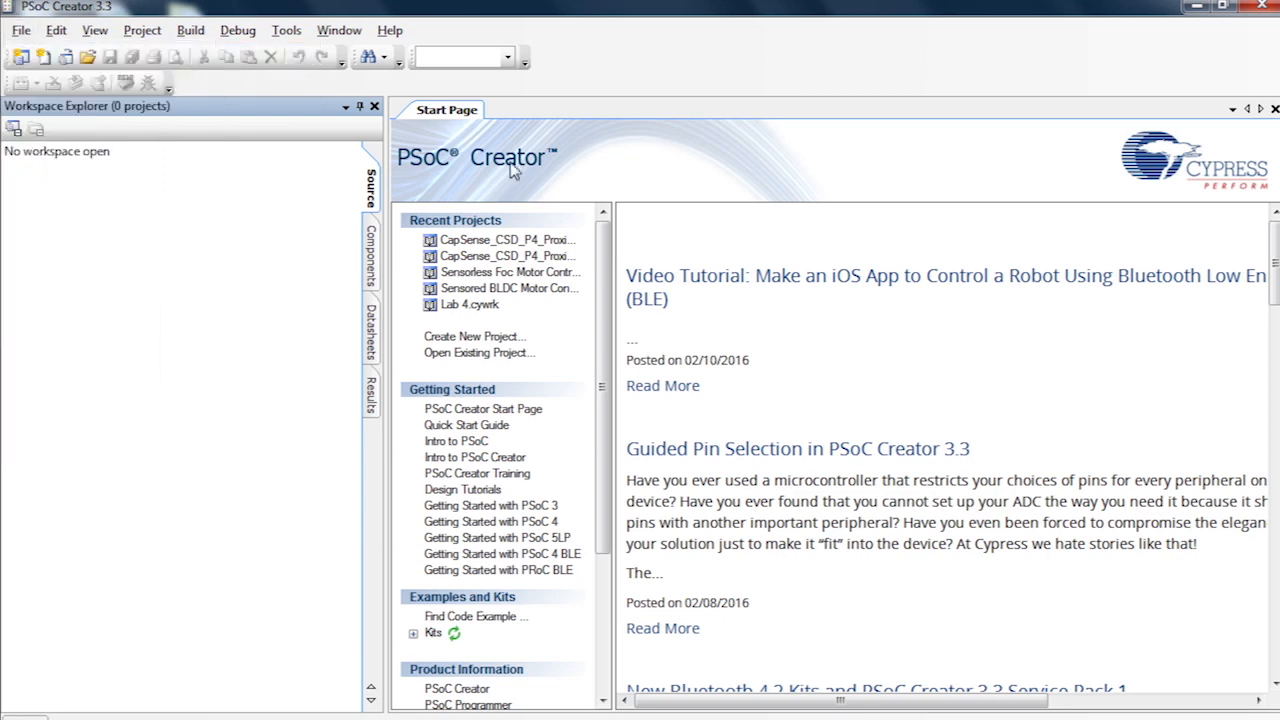
Step: Start a new design project targeting the CY8CKIT-043 kit
{"action": "left_click", "coordinate": [474, 336]}
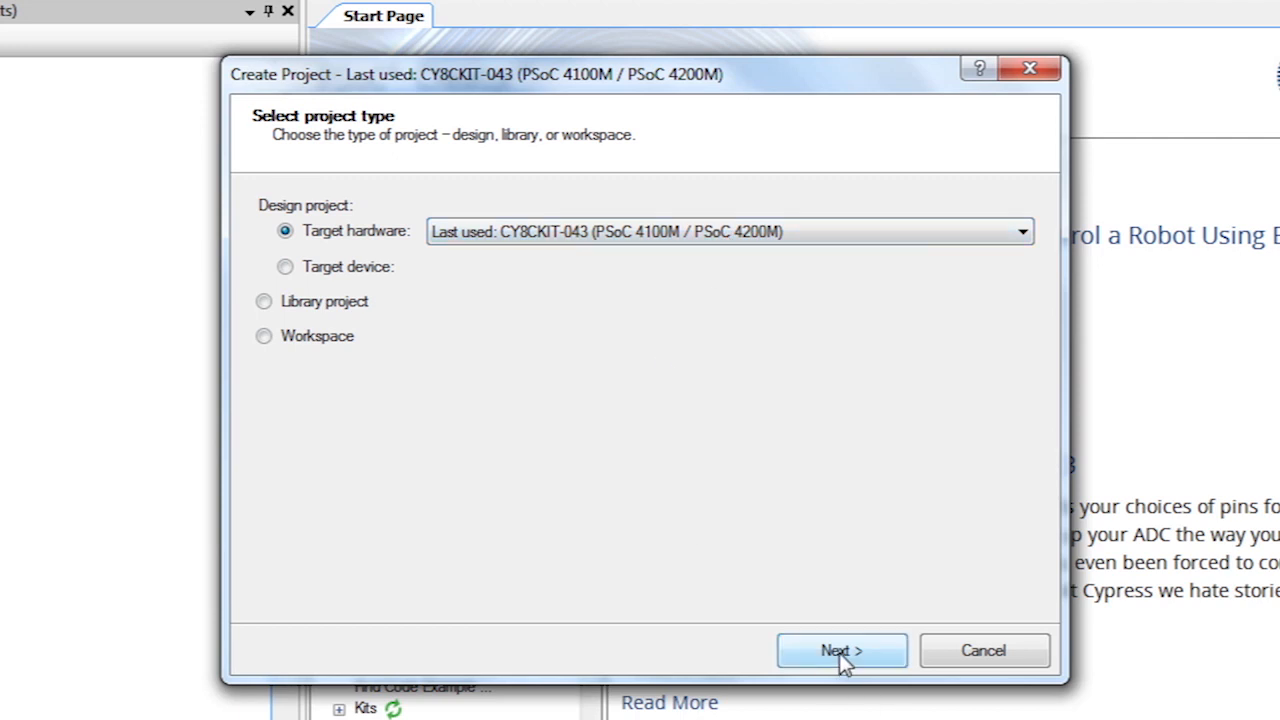
Step: Create CapSense_CSD_P4_Proximity_Design01 from the proximity code example and view its datasheet
{"action": "left_click", "coordinate": [841, 650]}
{"action": "type", "text": "ca"}
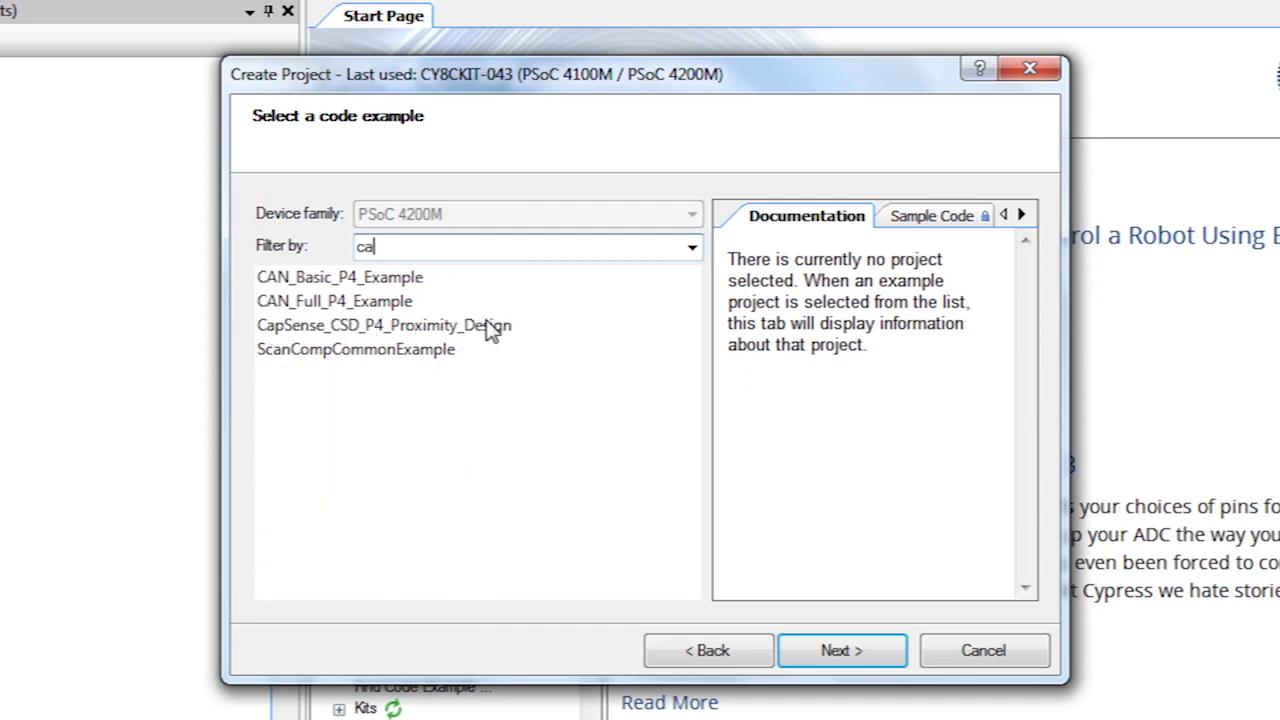
{"action": "left_click", "coordinate": [841, 650]}
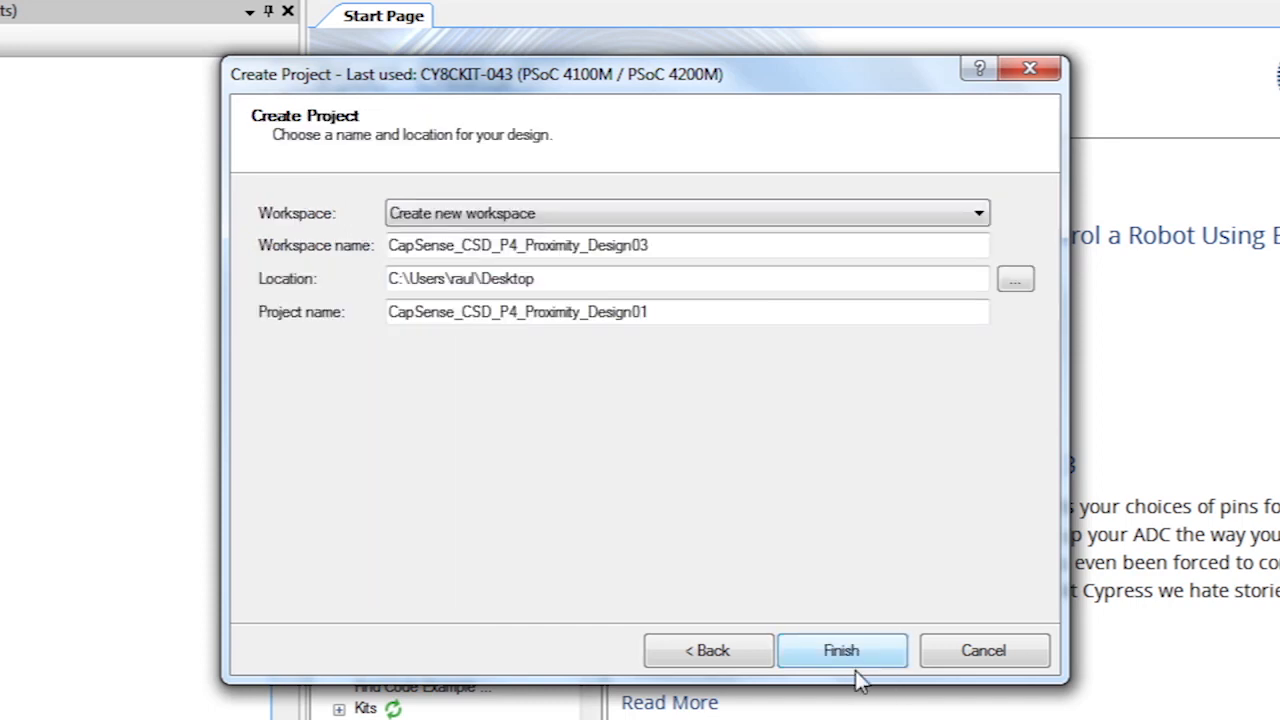
{"action": "left_click", "coordinate": [841, 650]}
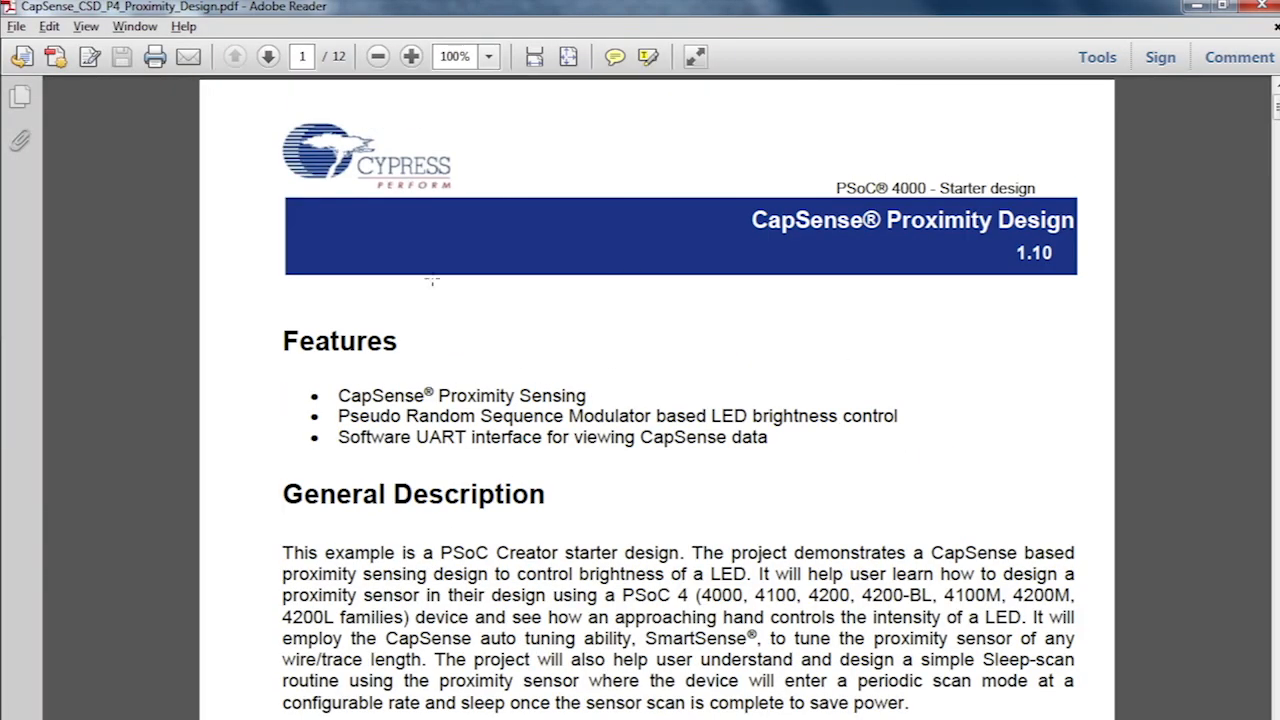
{"action": "scroll", "scroll_direction": "down", "scroll_amount": 3}
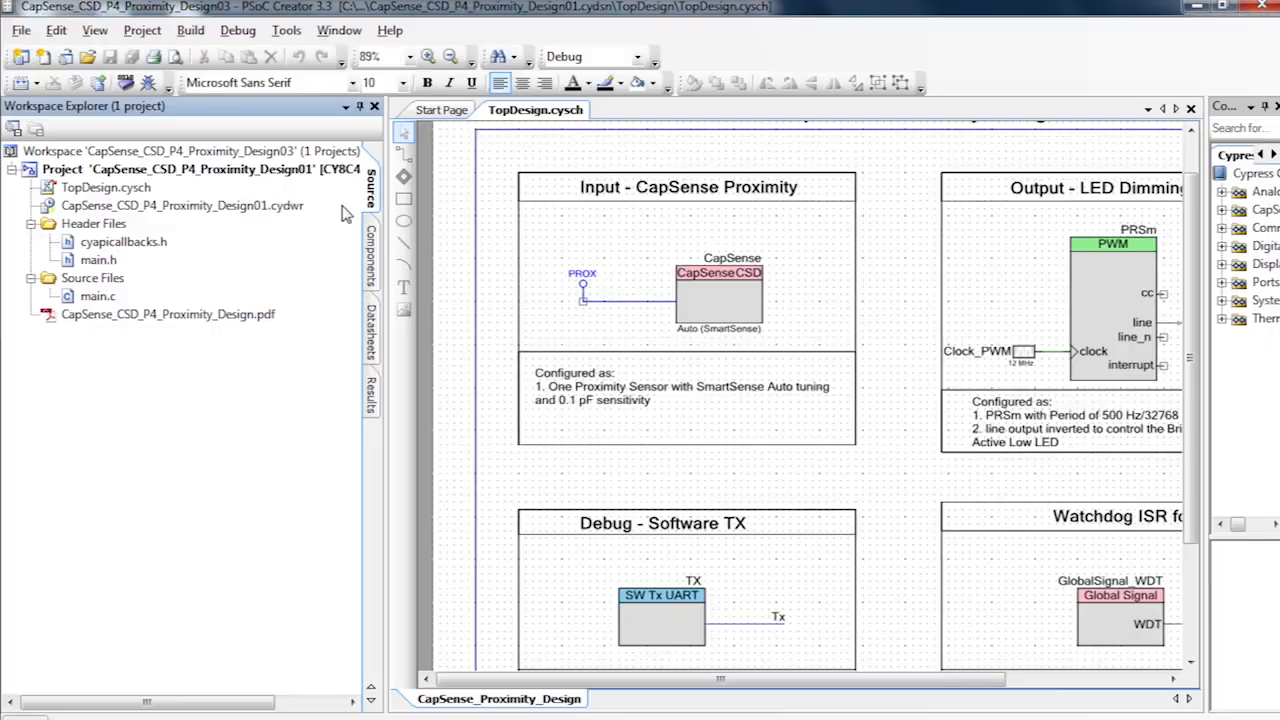
{"action": "double_click", "coordinate": [718, 290]}
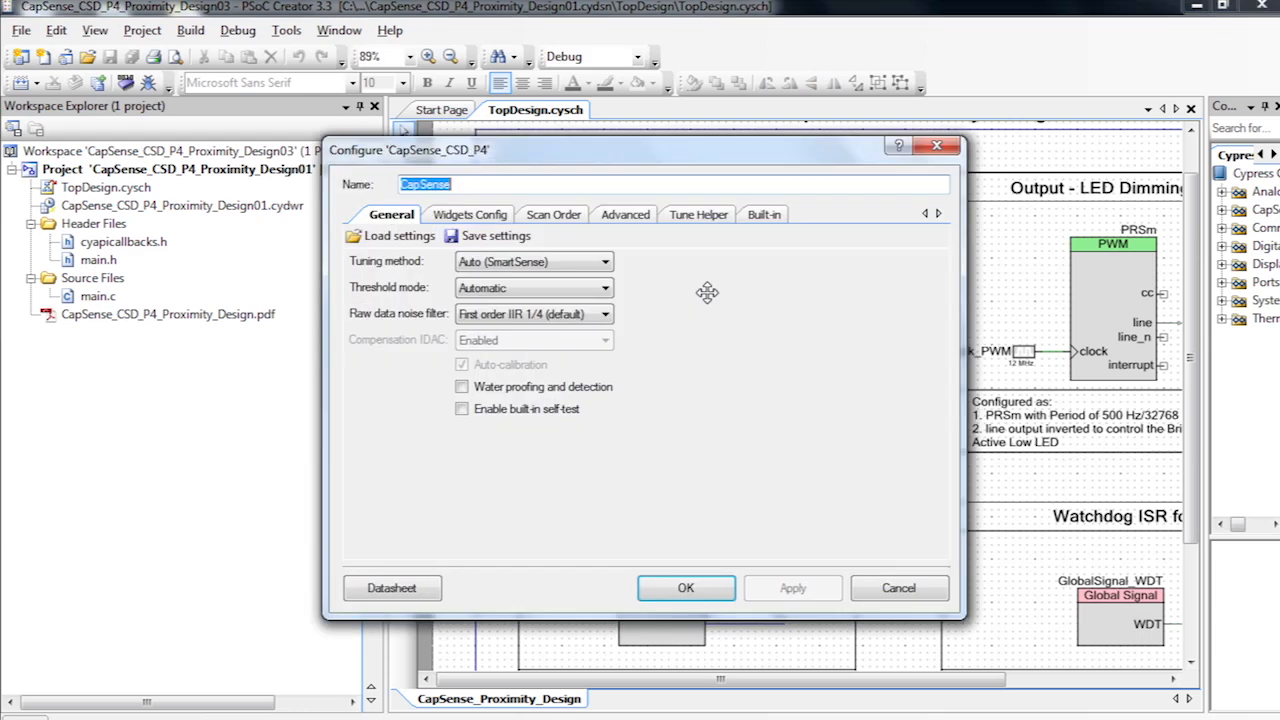
{"action": "left_click", "coordinate": [469, 214]}
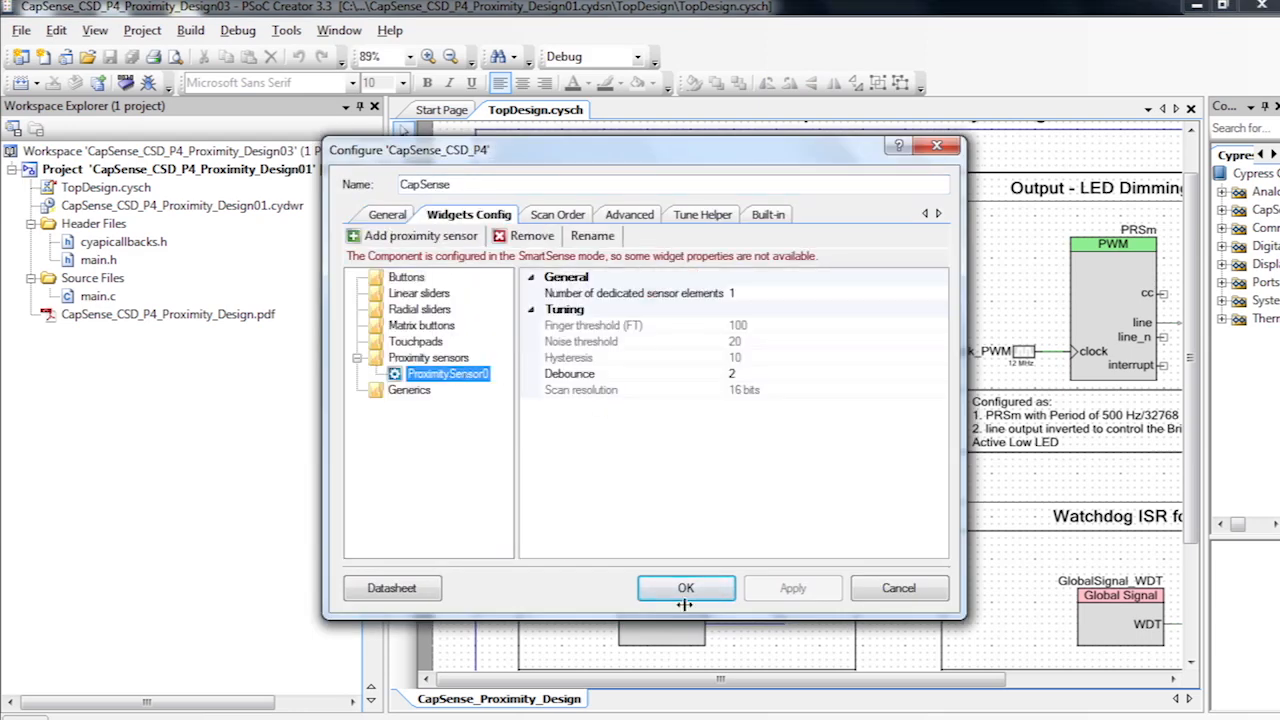
{"action": "left_click", "coordinate": [686, 587]}
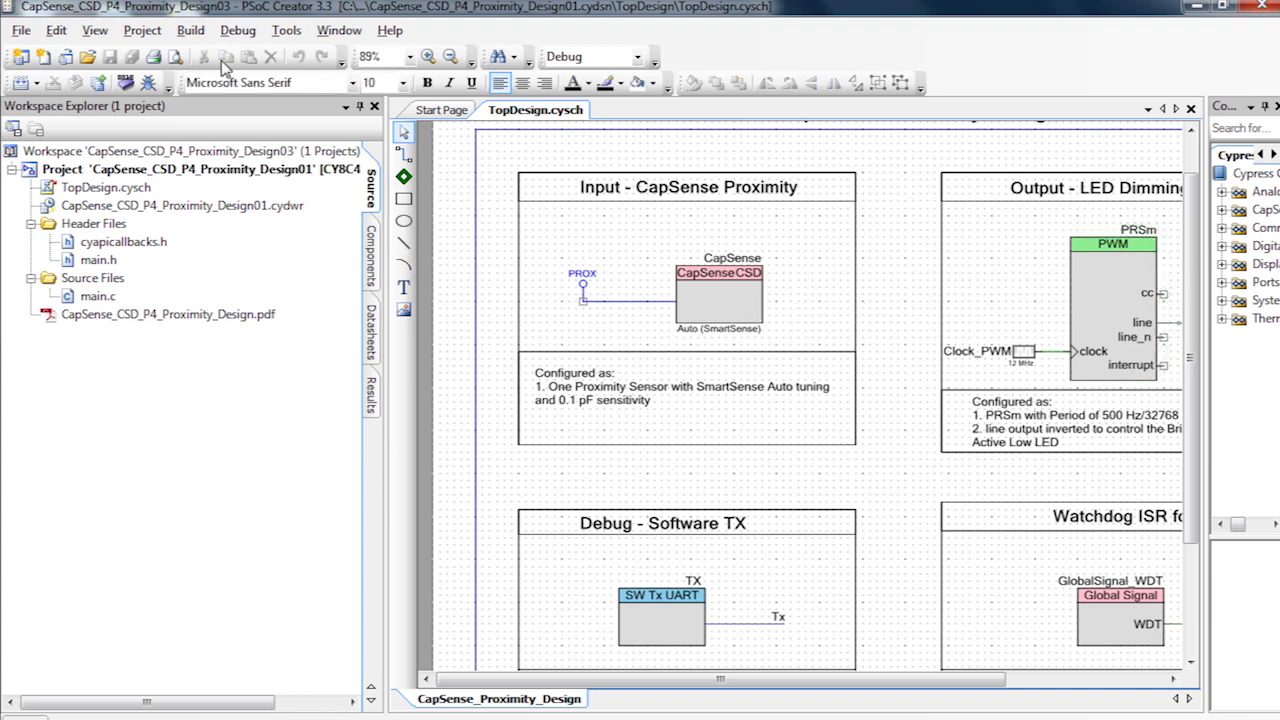
Step: Build the project, then view its design-wide resources (.cydwr) pin assignments
{"action": "left_click", "coordinate": [190, 30]}
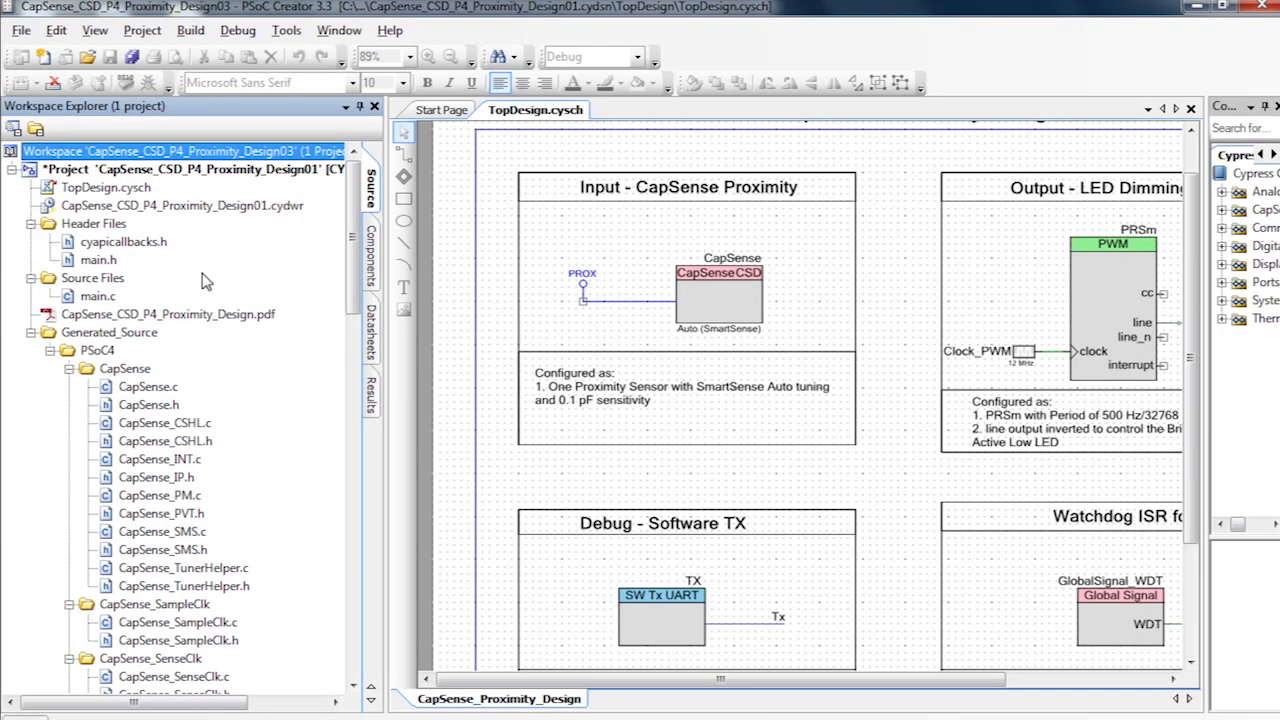
{"action": "double_click", "coordinate": [184, 205]}
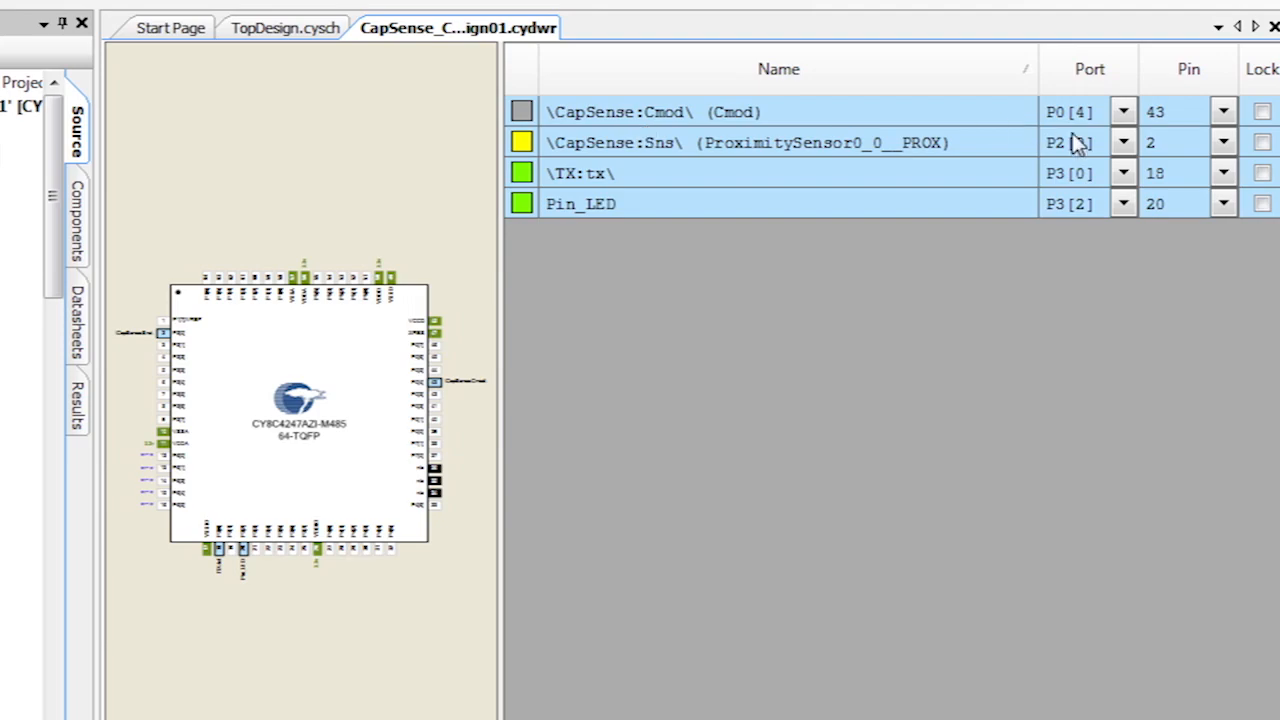
Step: Map Cmod to P4[2], locked proximity sensor to P0[6] and TX to P7[1]
{"action": "left_click", "coordinate": [1123, 142]}
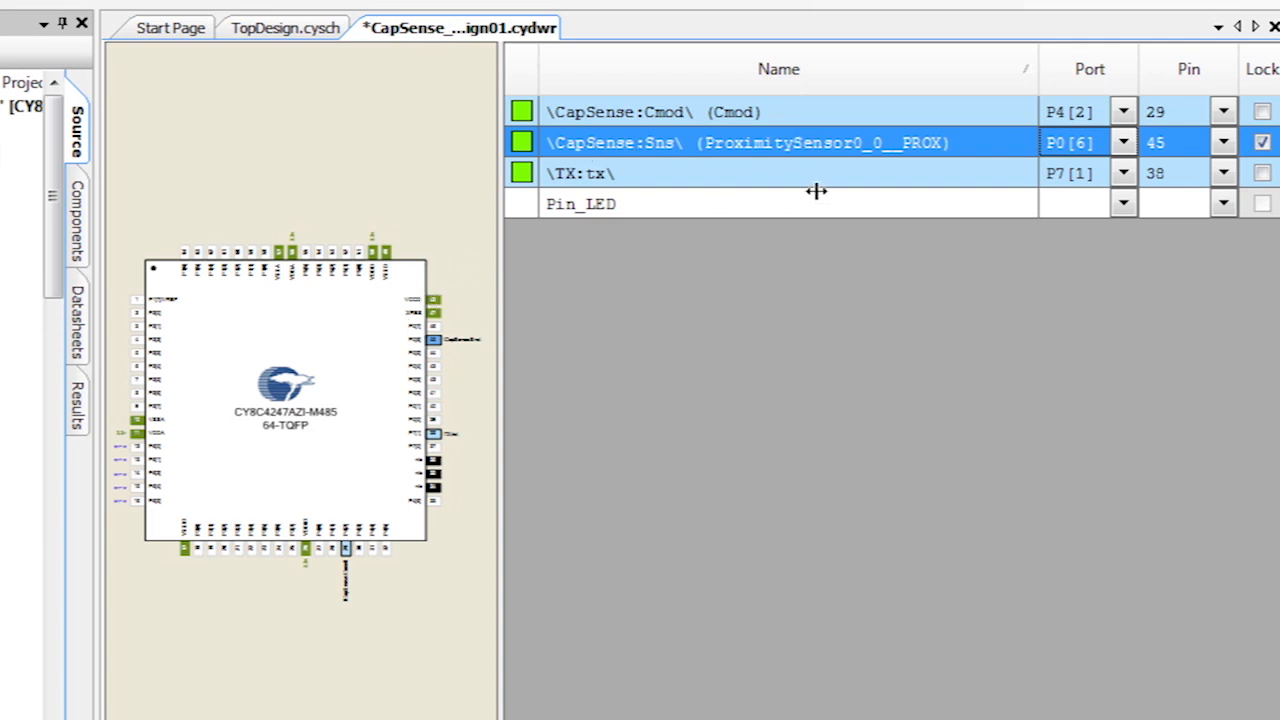
{"action": "left_click", "coordinate": [1124, 203]}
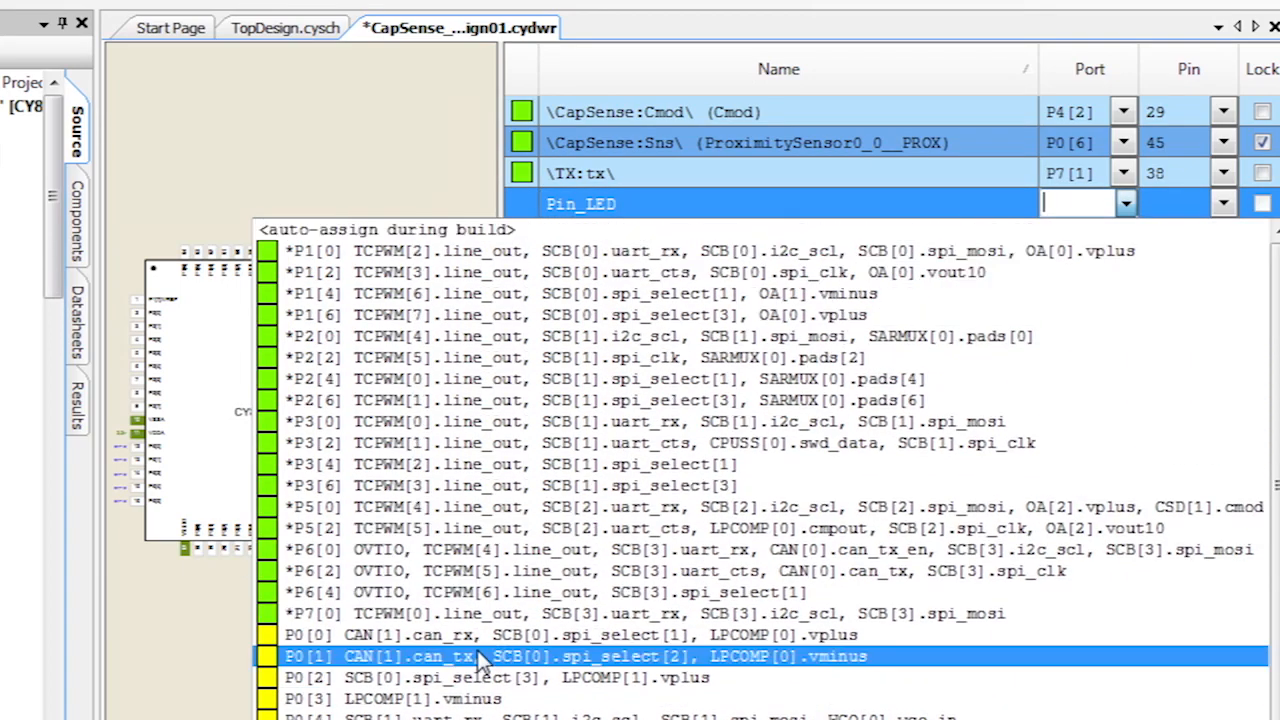